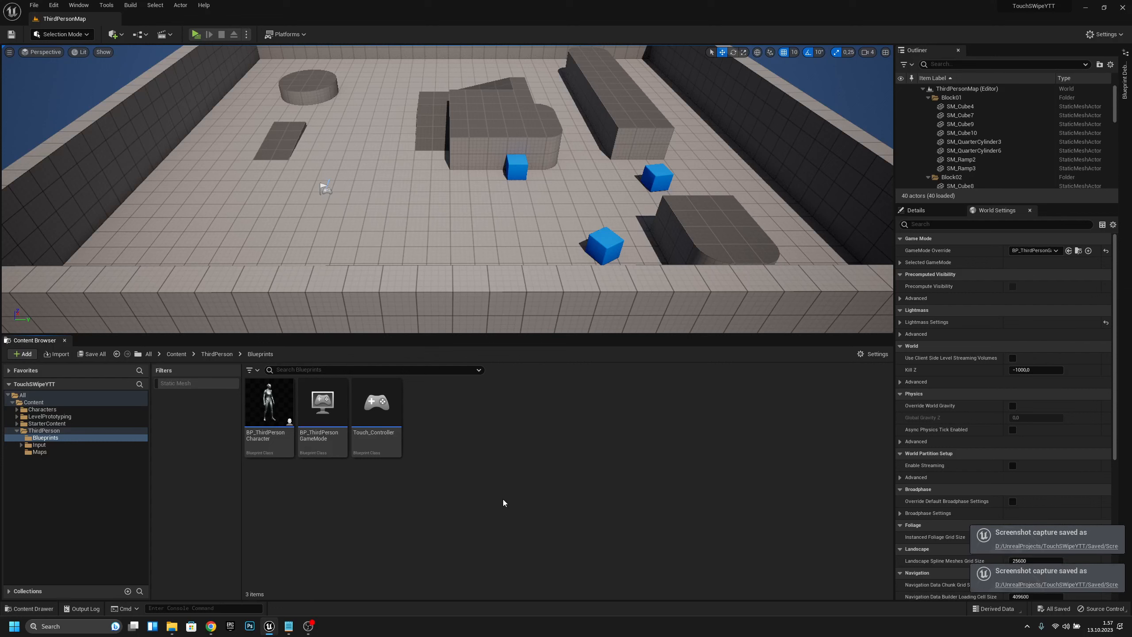
mouse_move(462, 529)
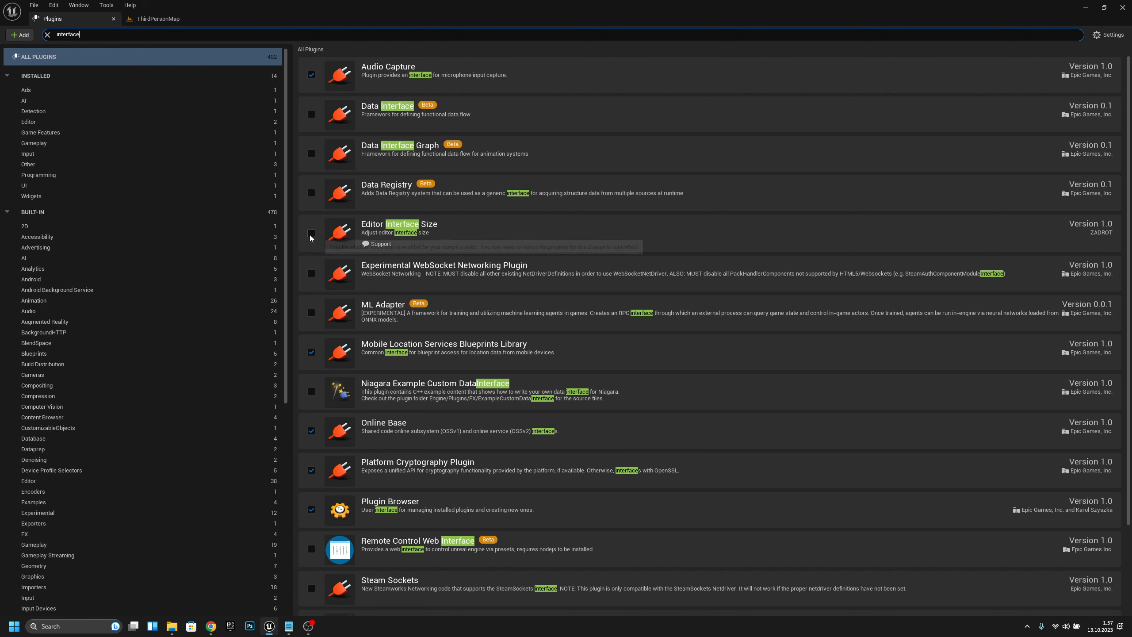
Enable the Editor Interface Size plugin, then open Editor Preferences from the Edit menu
left_click(312, 233)
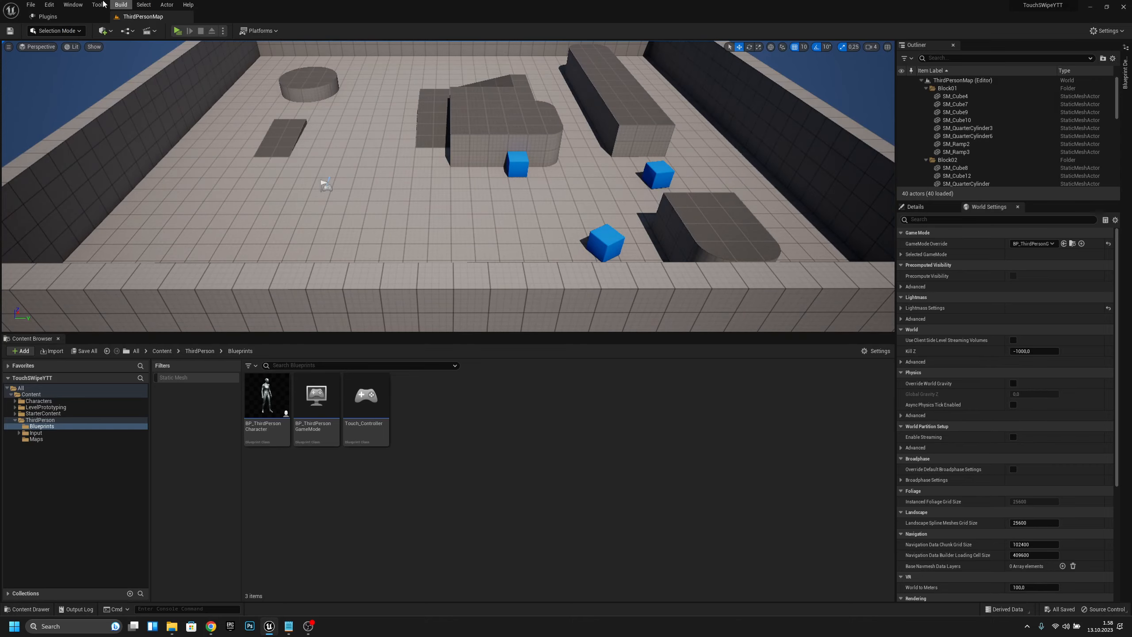
left_click(49, 5)
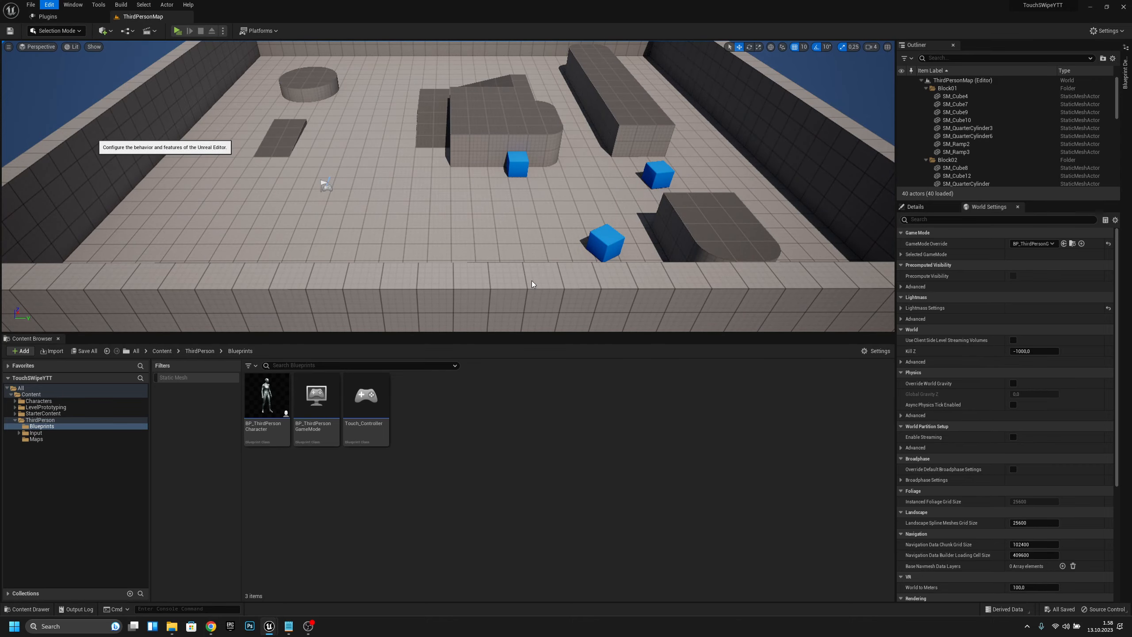
left_click(49, 5)
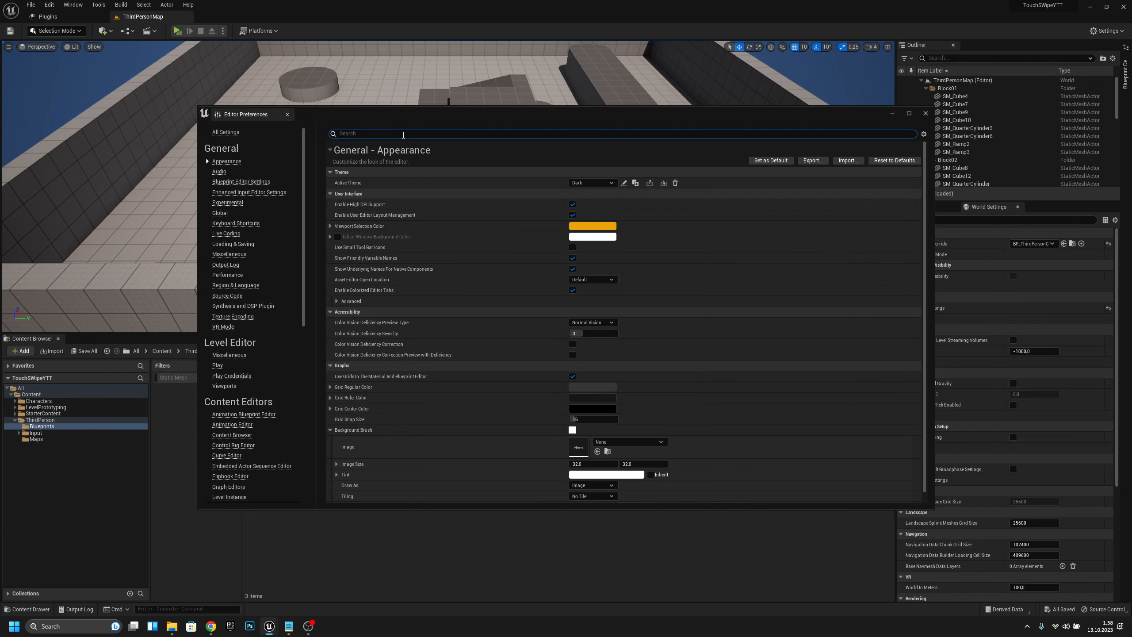
Search preferences for 'scale' and set the Editor Interface Size Scale to 1.2
type("scale")
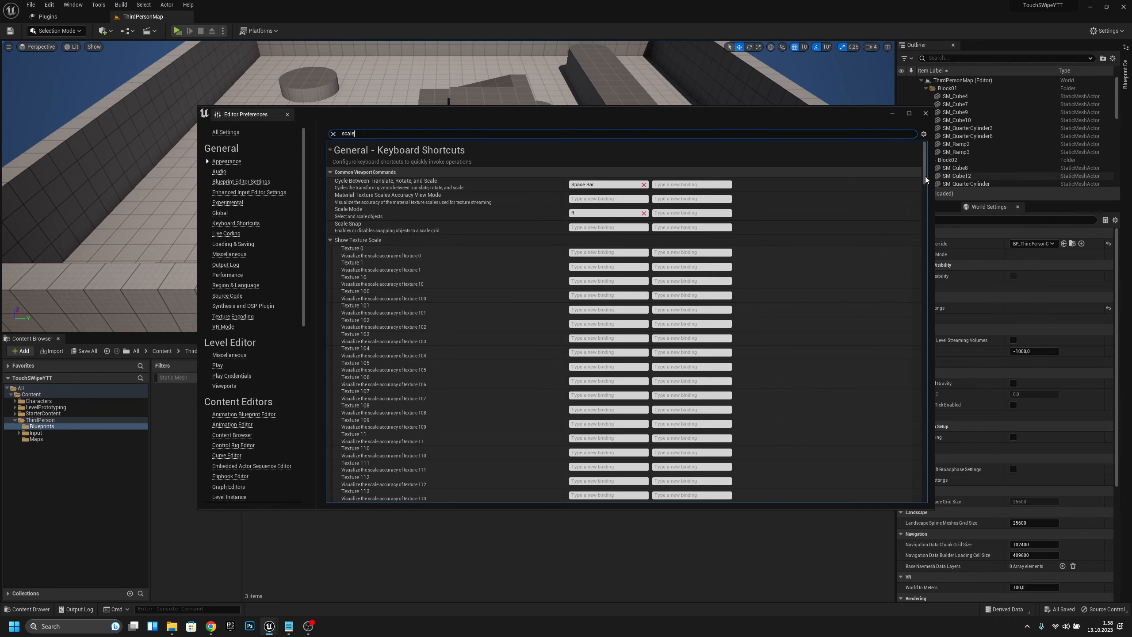
scroll("down", 3)
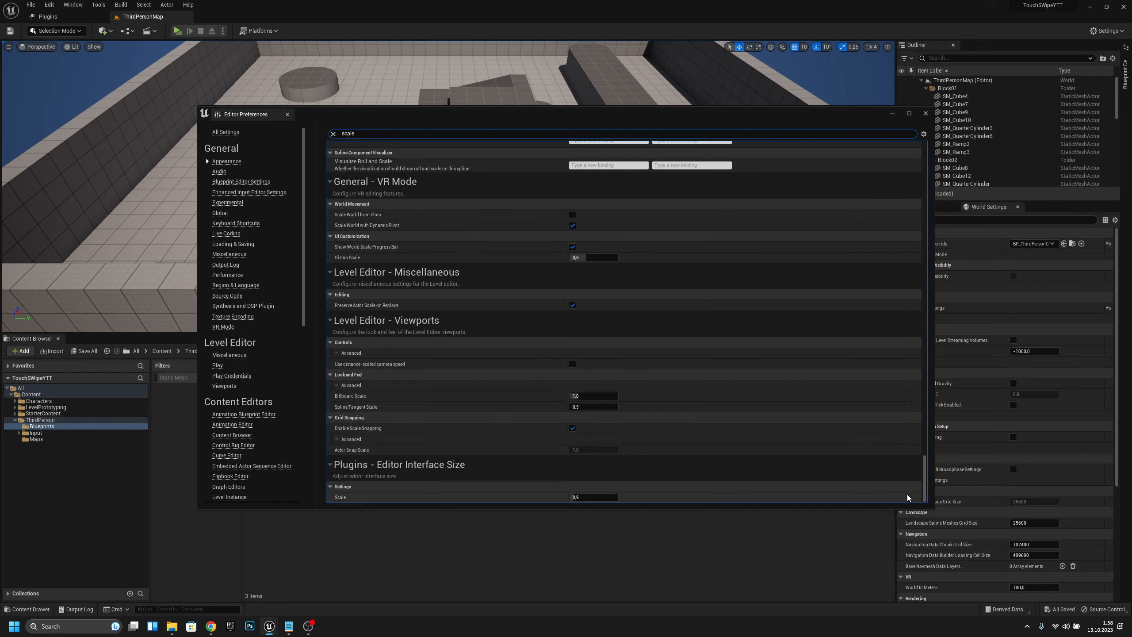
mouse_move(360, 469)
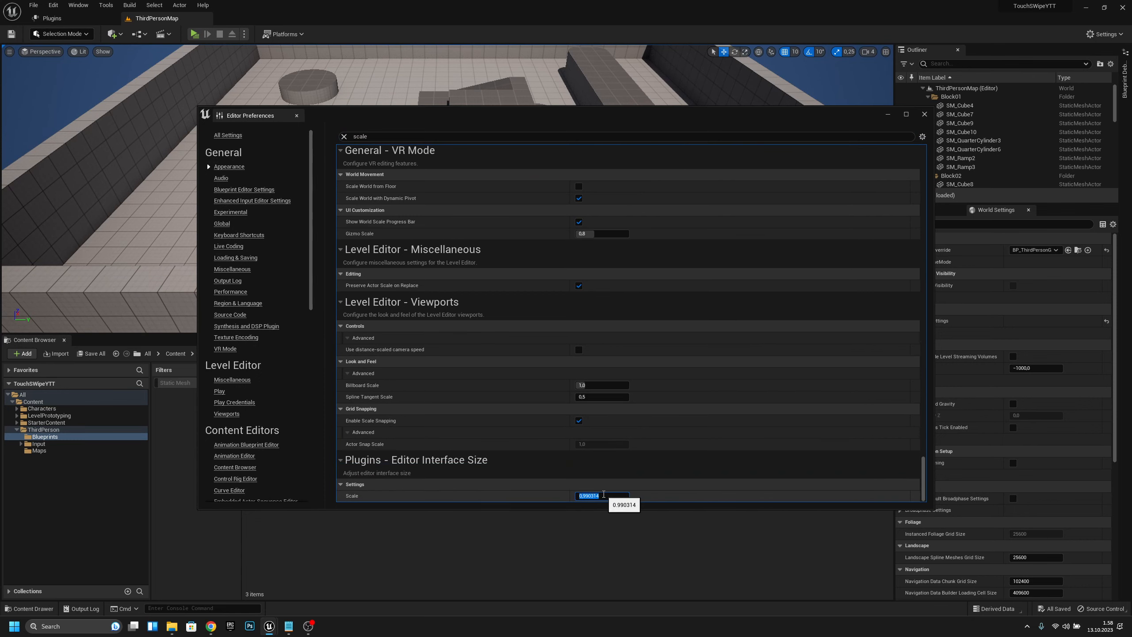
type("1.2")
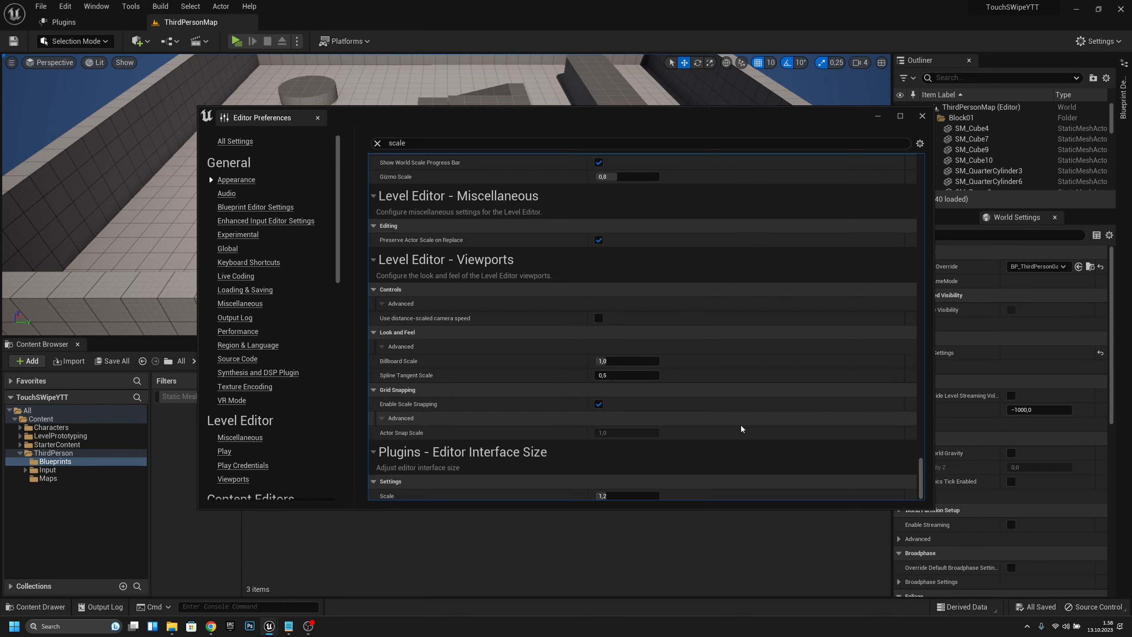